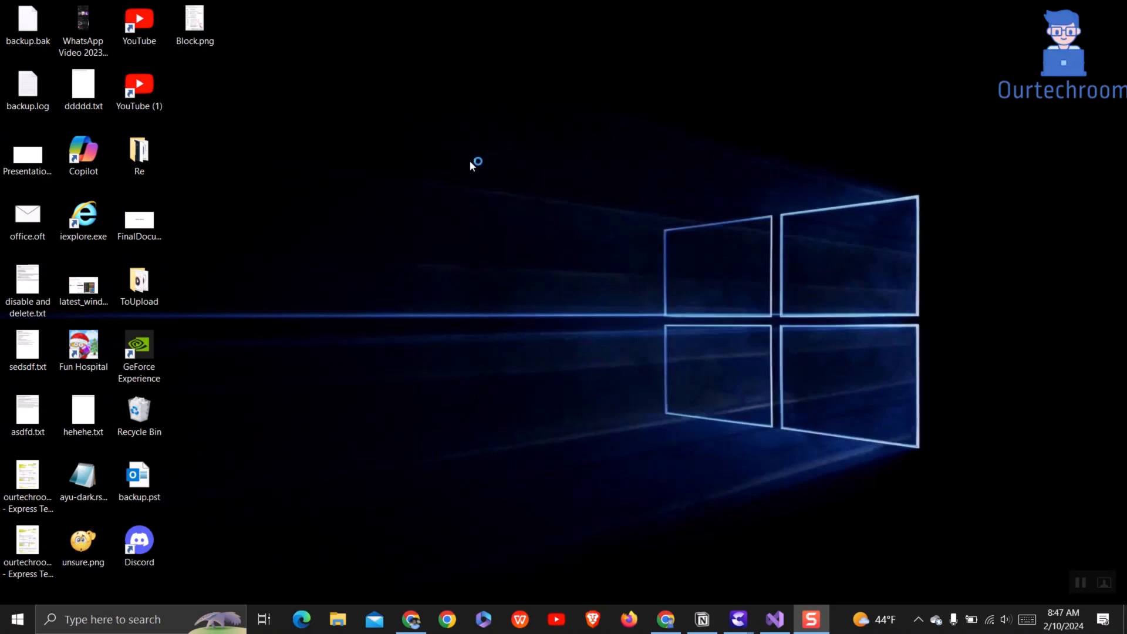
mouse_move(663, 245)
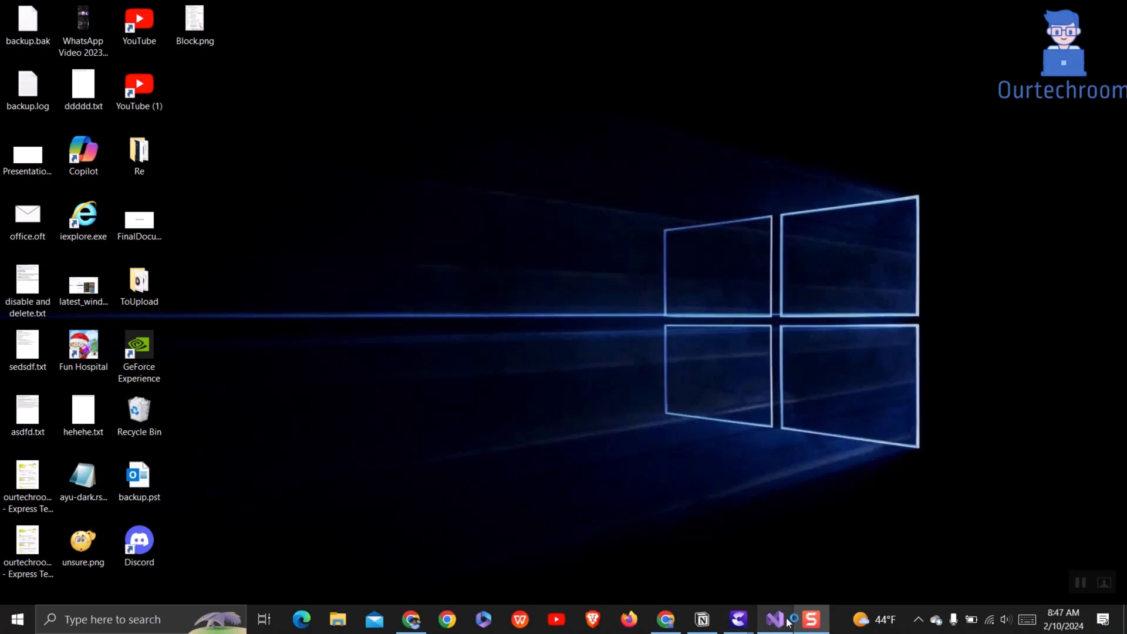
- Open the %userprofile% folder through the Run dialog
click(775, 619)
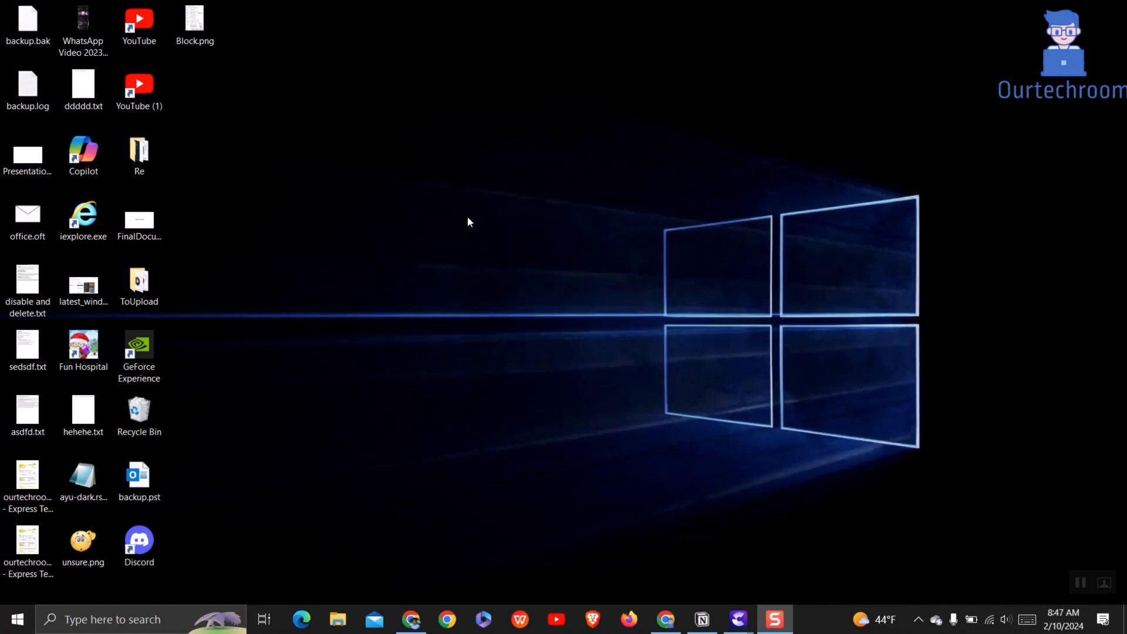
key(Win+r)
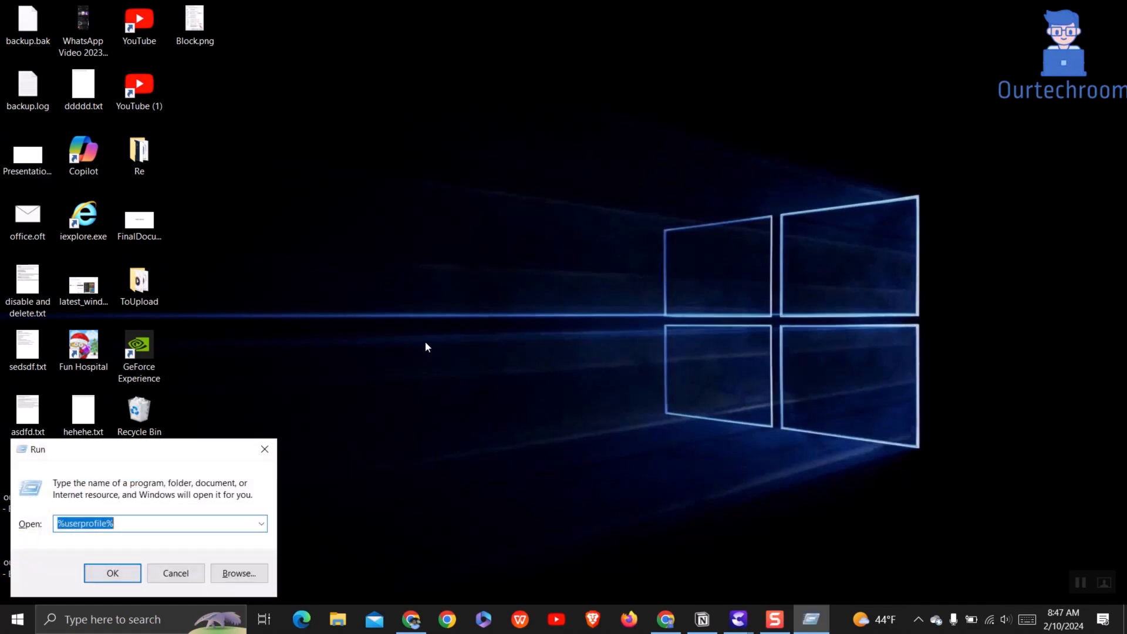
text(%user)
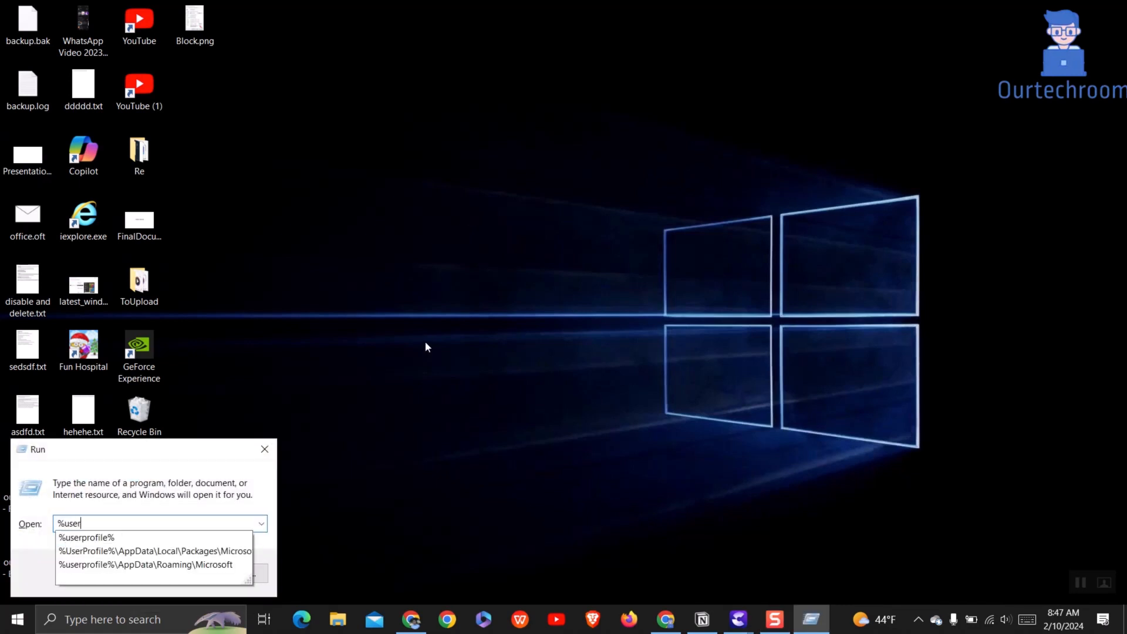
text(profile%)
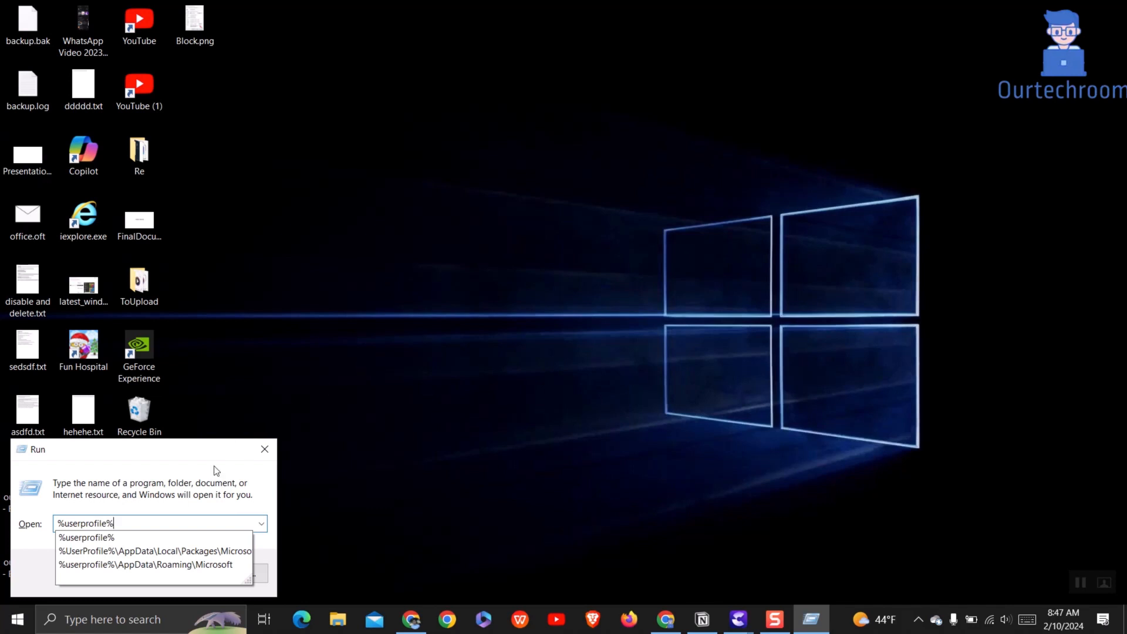
key(Enter)
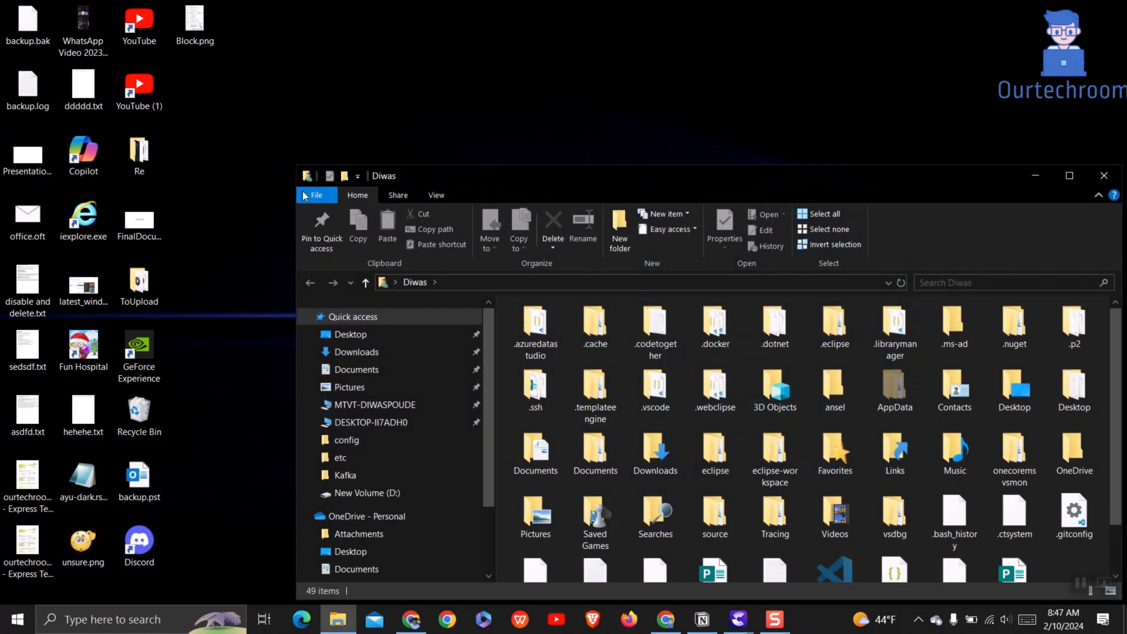
- Maximize the Explorer window and go into Documents, then the IISExpress folder
click(1068, 176)
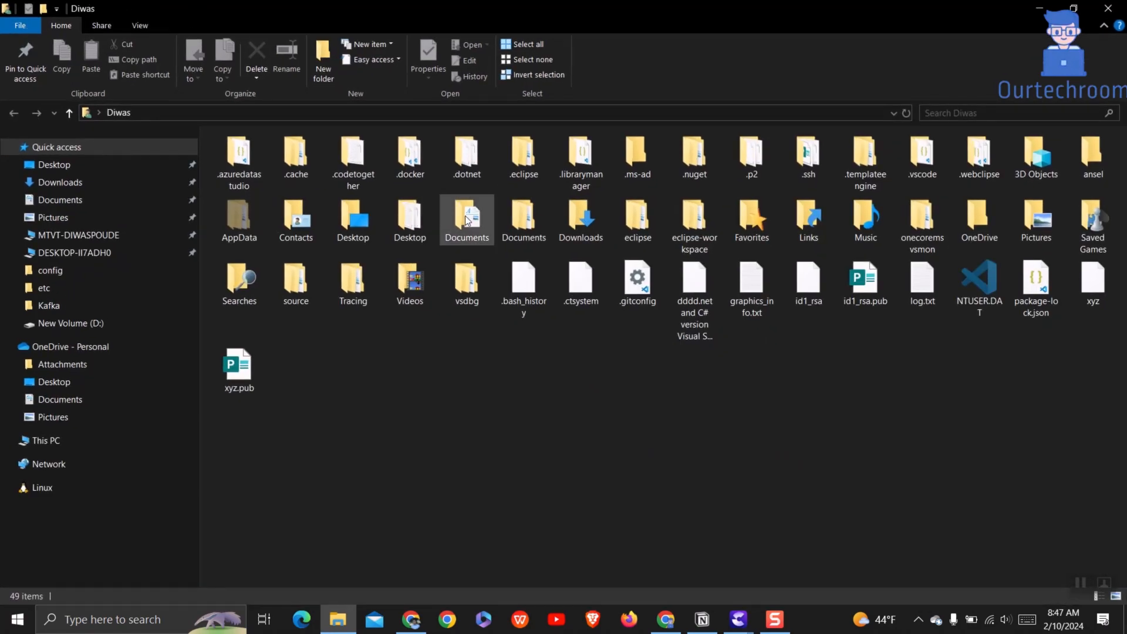
double_click(467, 218)
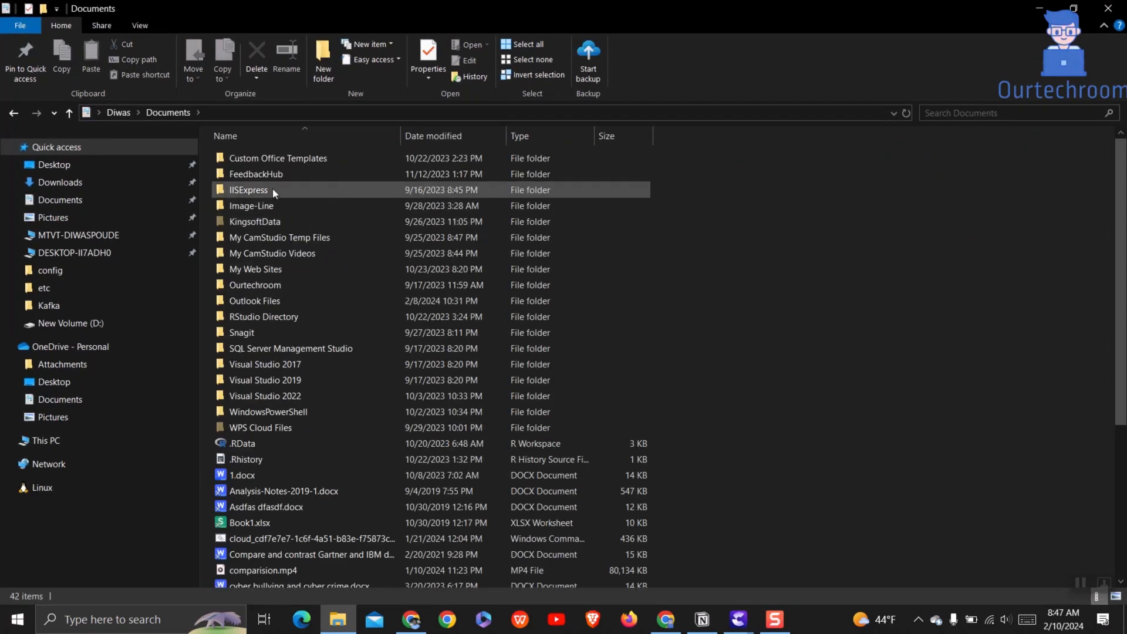
double_click(248, 189)
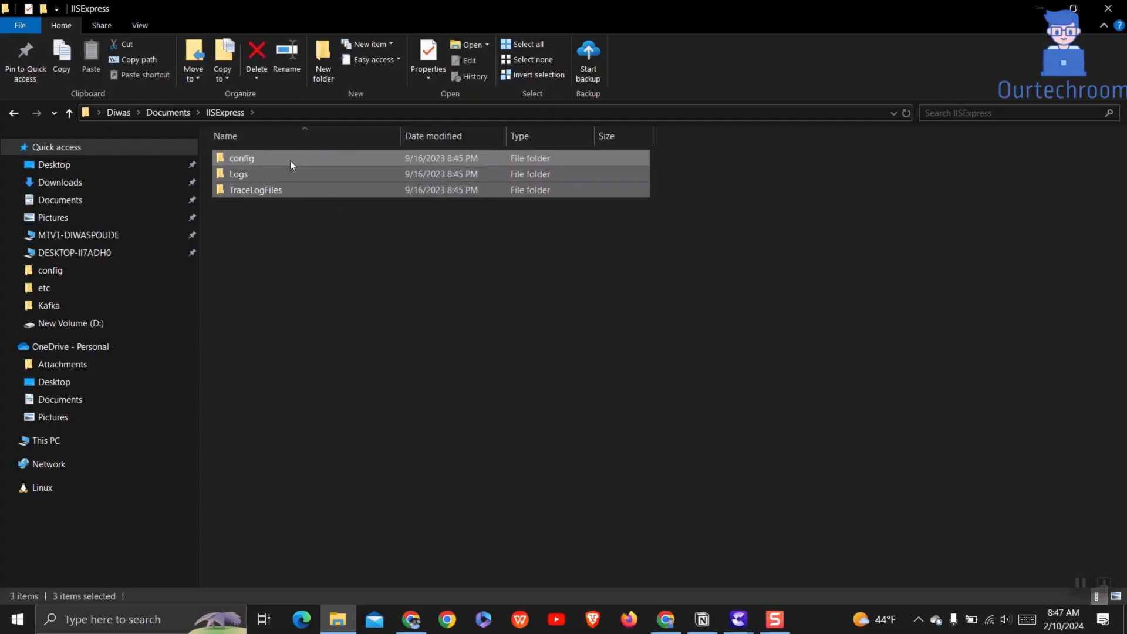
- Permanently delete the config, Logs and TraceLogFiles folders and confirm with Yes
click(256, 58)
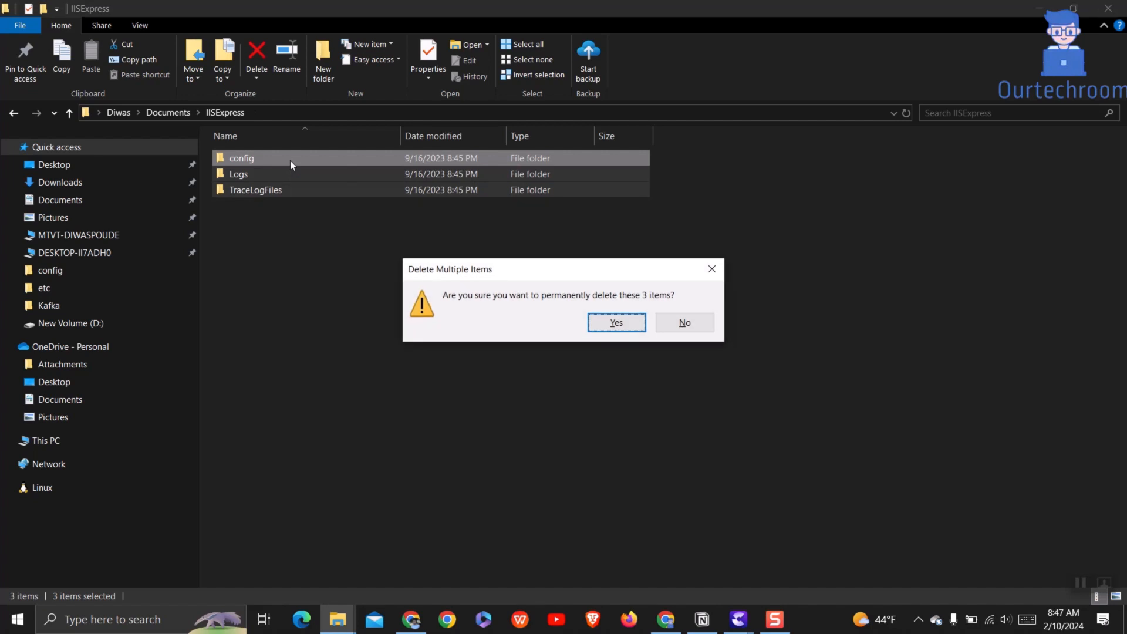
click(615, 322)
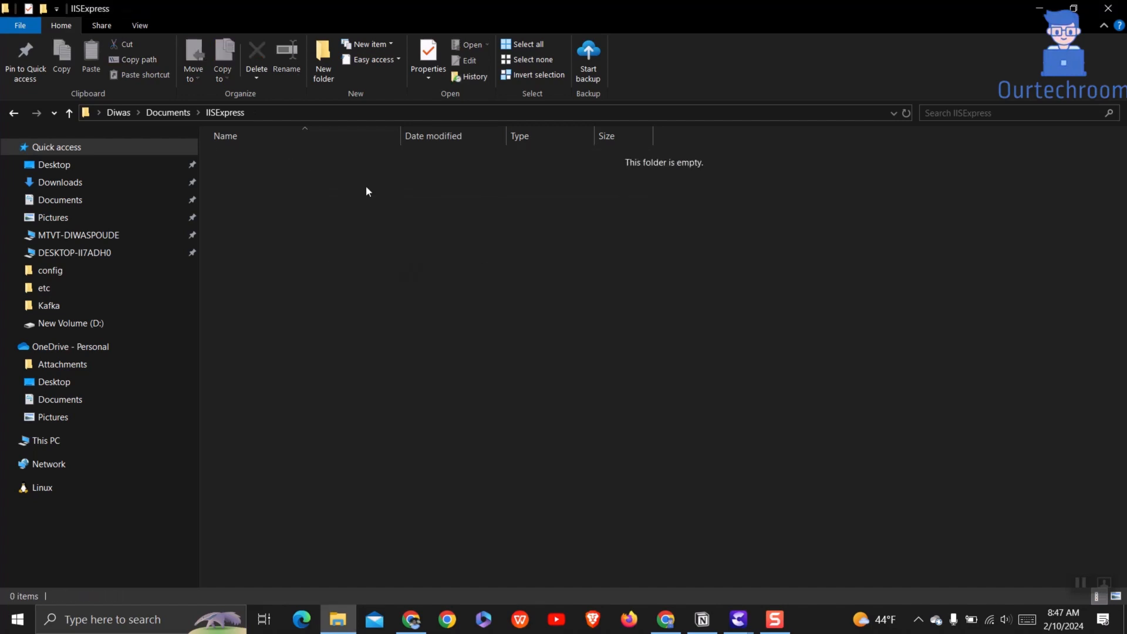
mouse_move(423, 219)
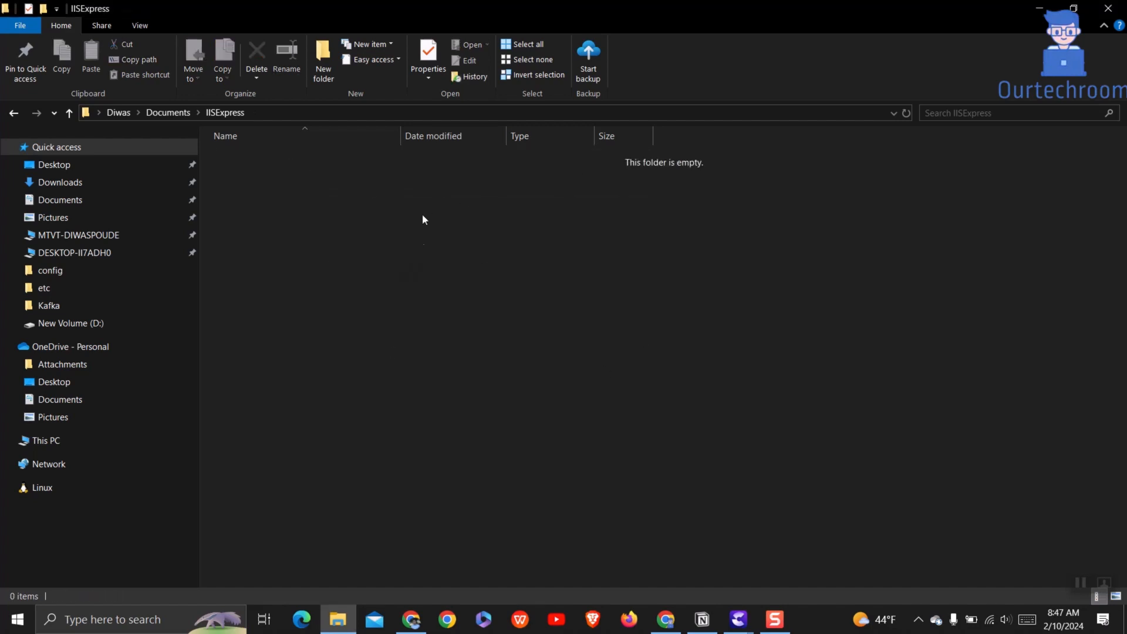